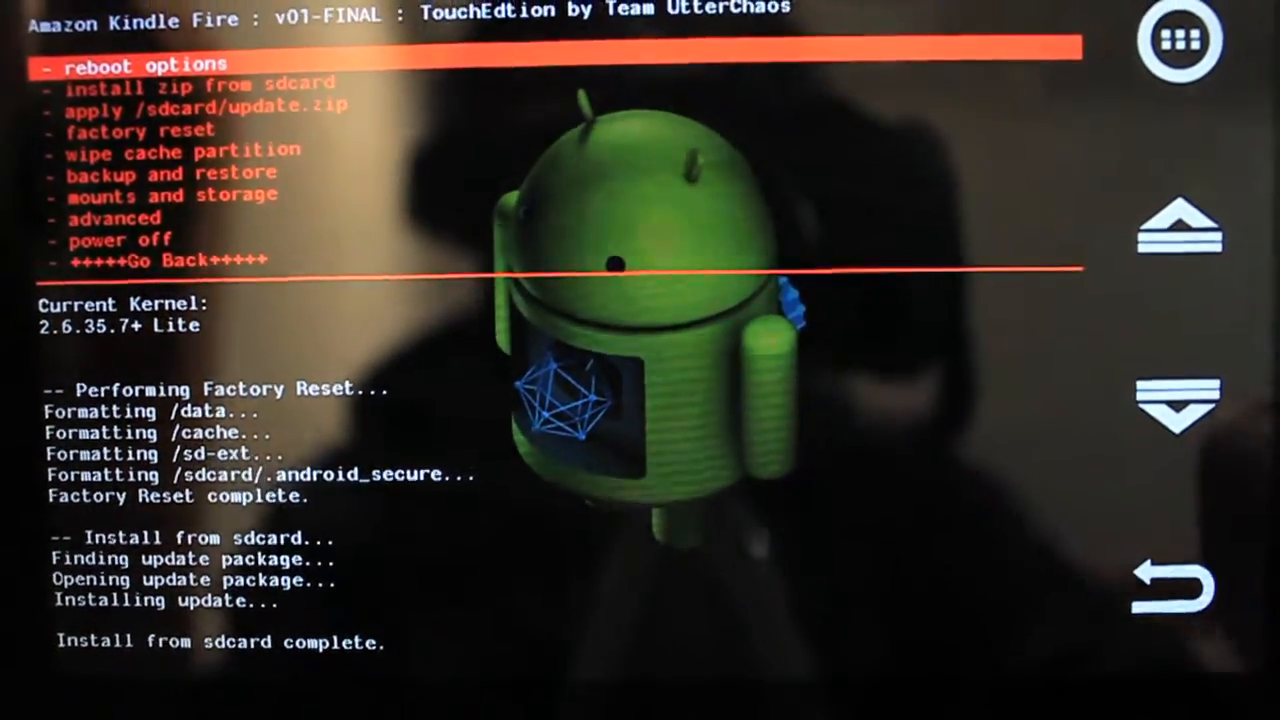
# Open the reboot options submenu in TouchEdition Recovery after the reset and install
pyautogui.click(140, 64)
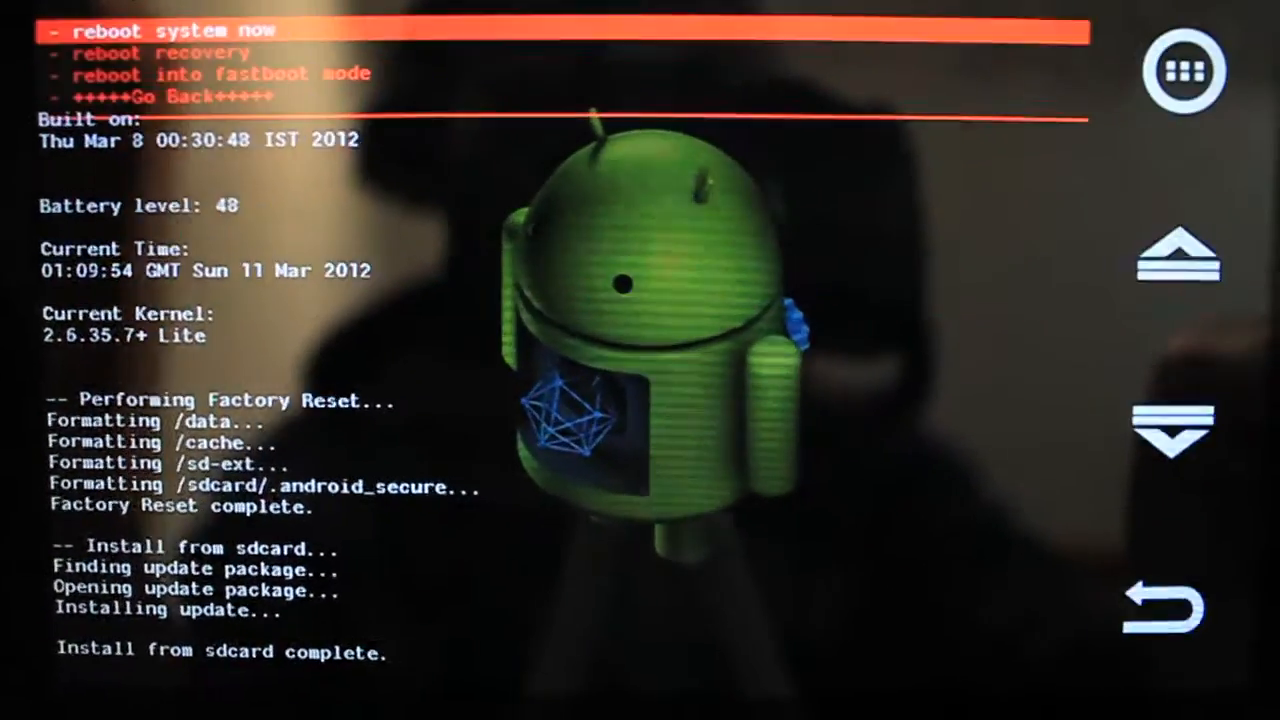